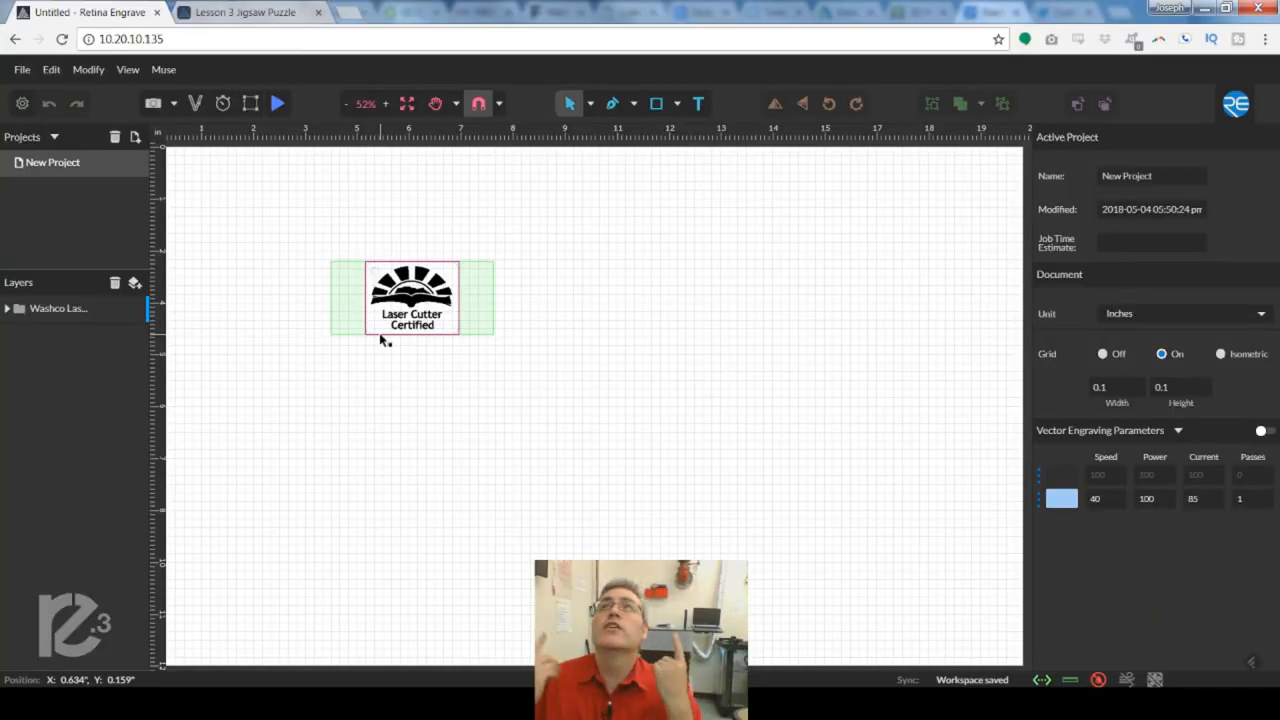
# - Open the Lesson 3 Jigsaw Puzzle page and scroll to the design file downloads and Step 1 Import
pyautogui.click(472, 348)
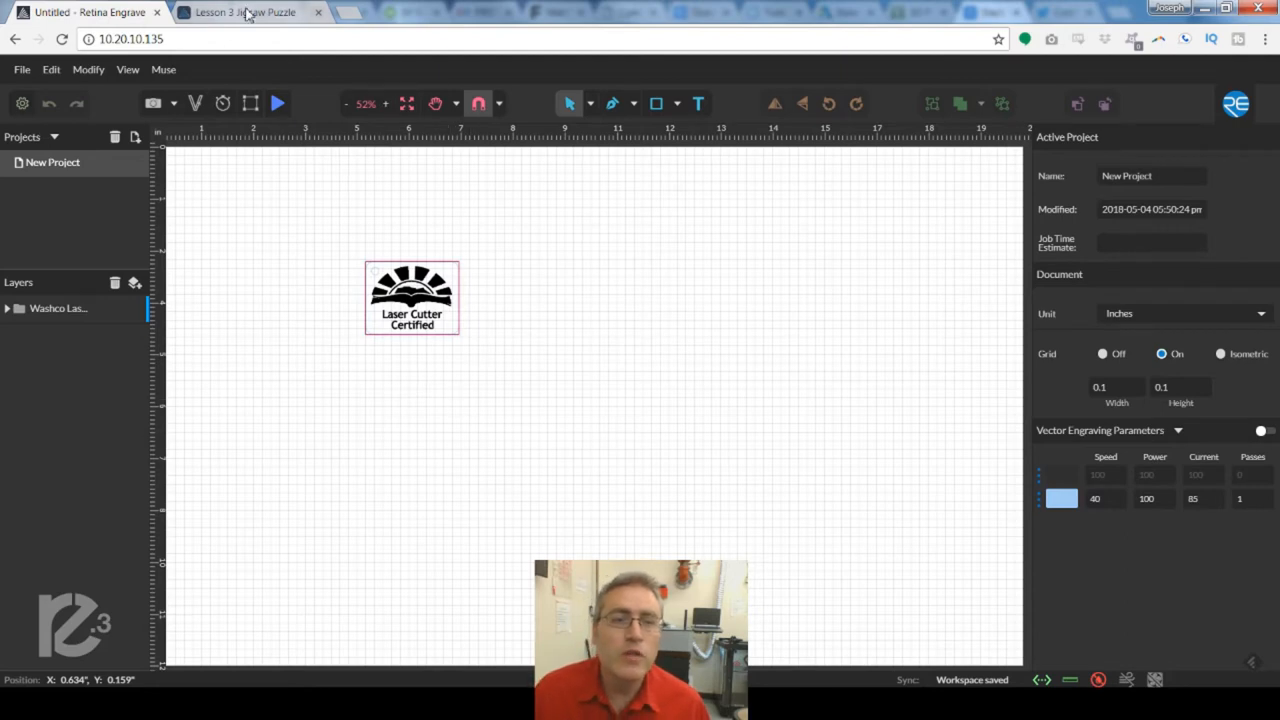
pyautogui.click(245, 12)
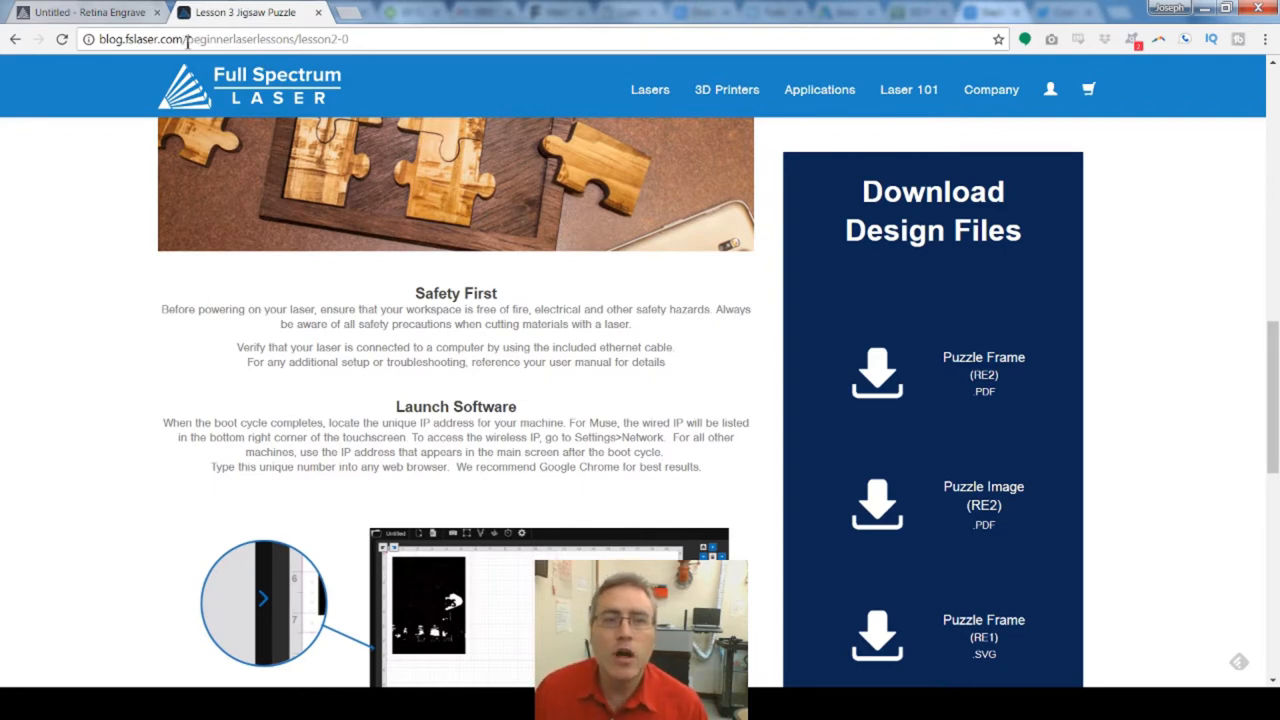
pyautogui.scroll(-3)
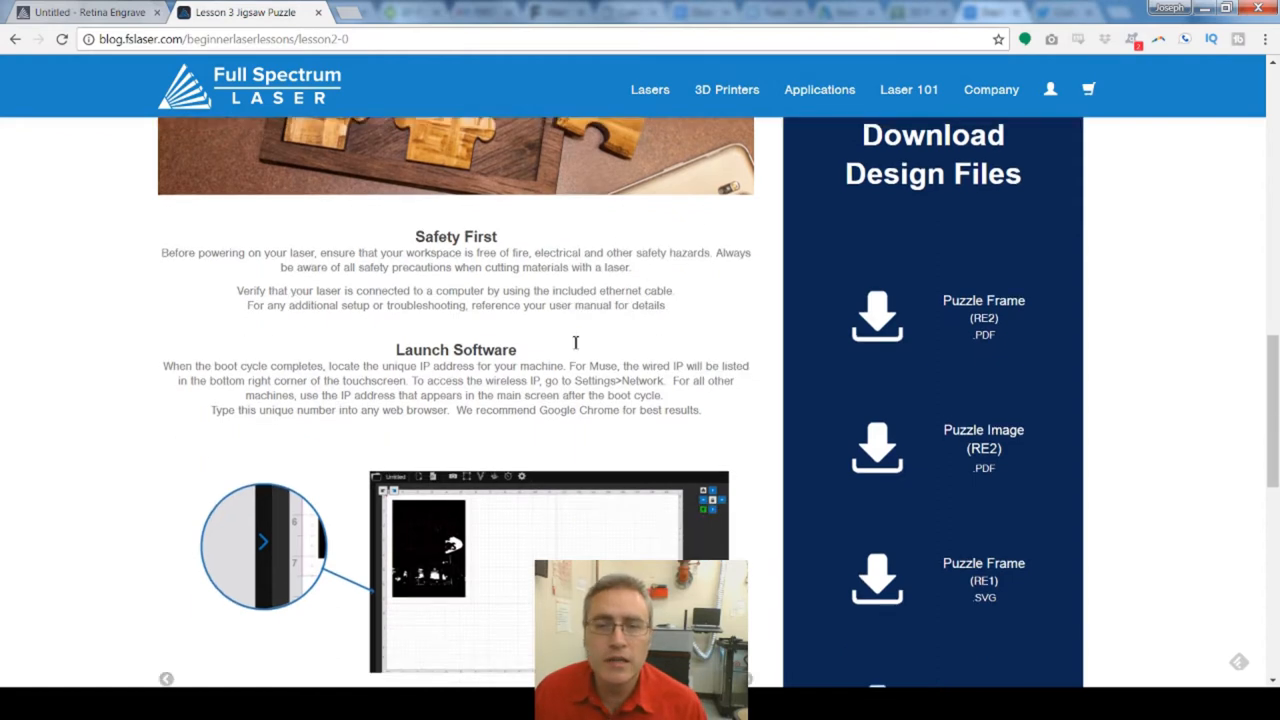
pyautogui.scroll(-3)
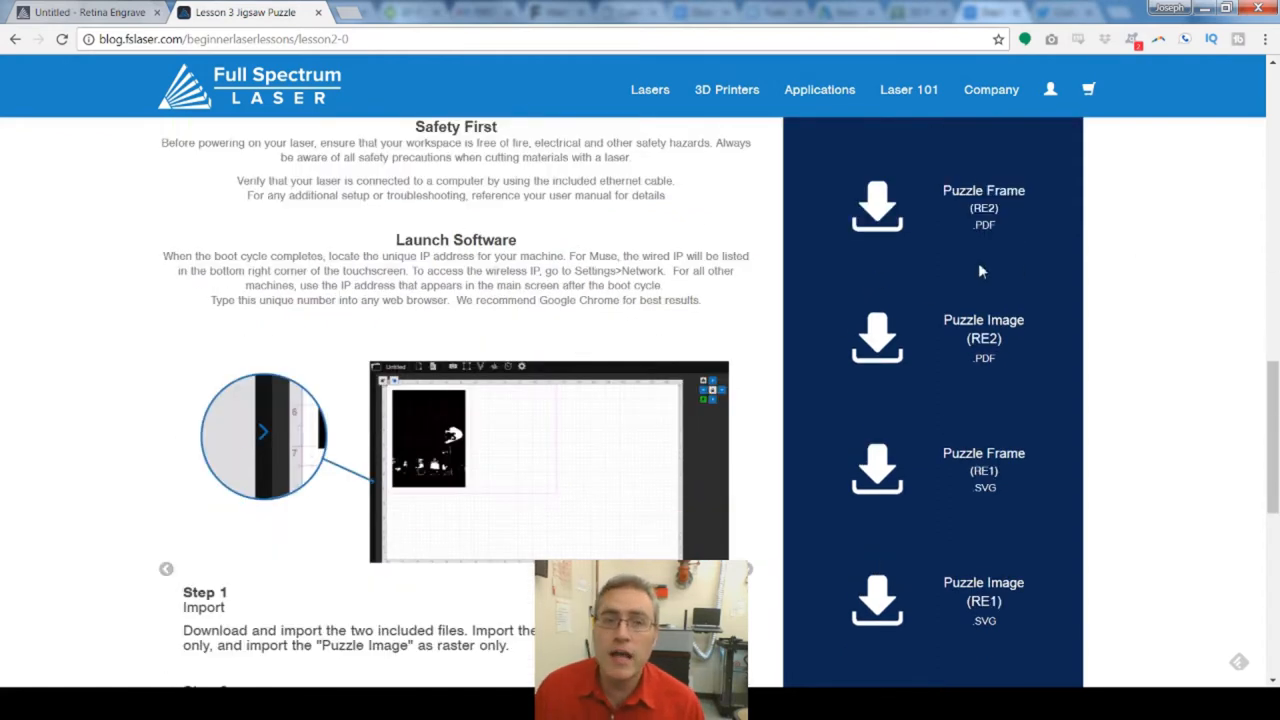
pyautogui.moveTo(877, 207)
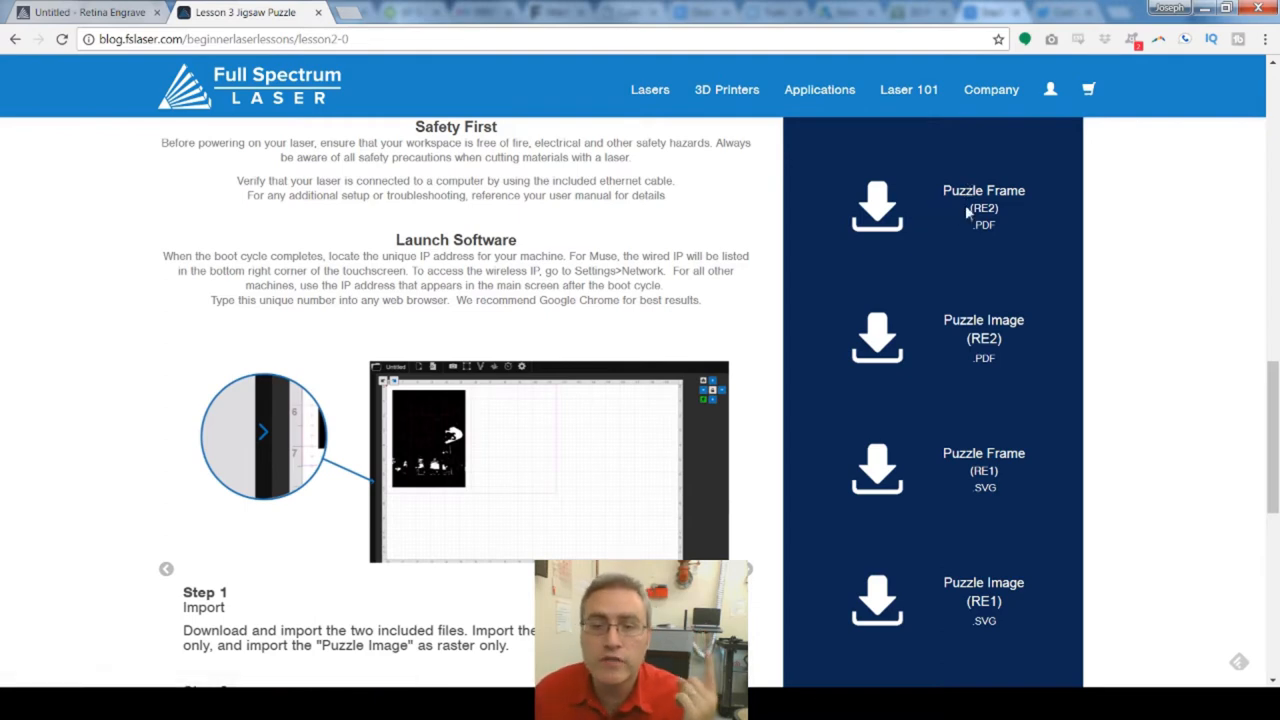
pyautogui.moveTo(983, 330)
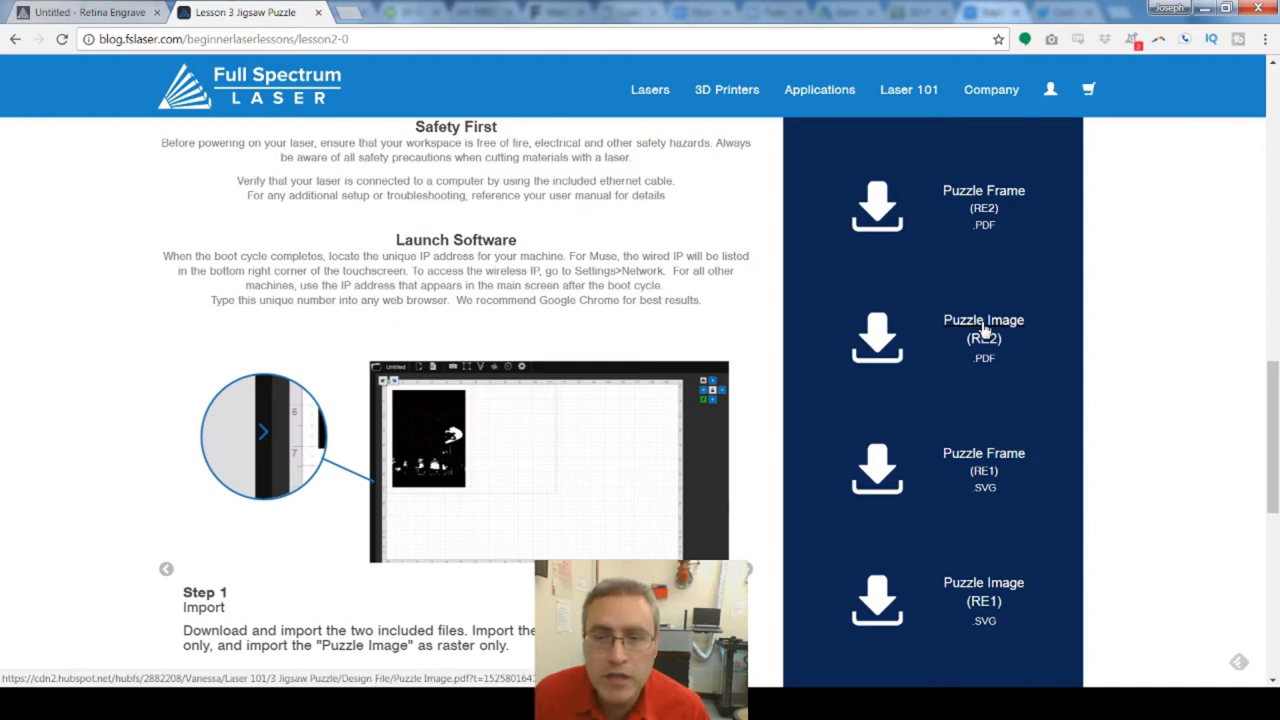
pyautogui.moveTo(950, 351)
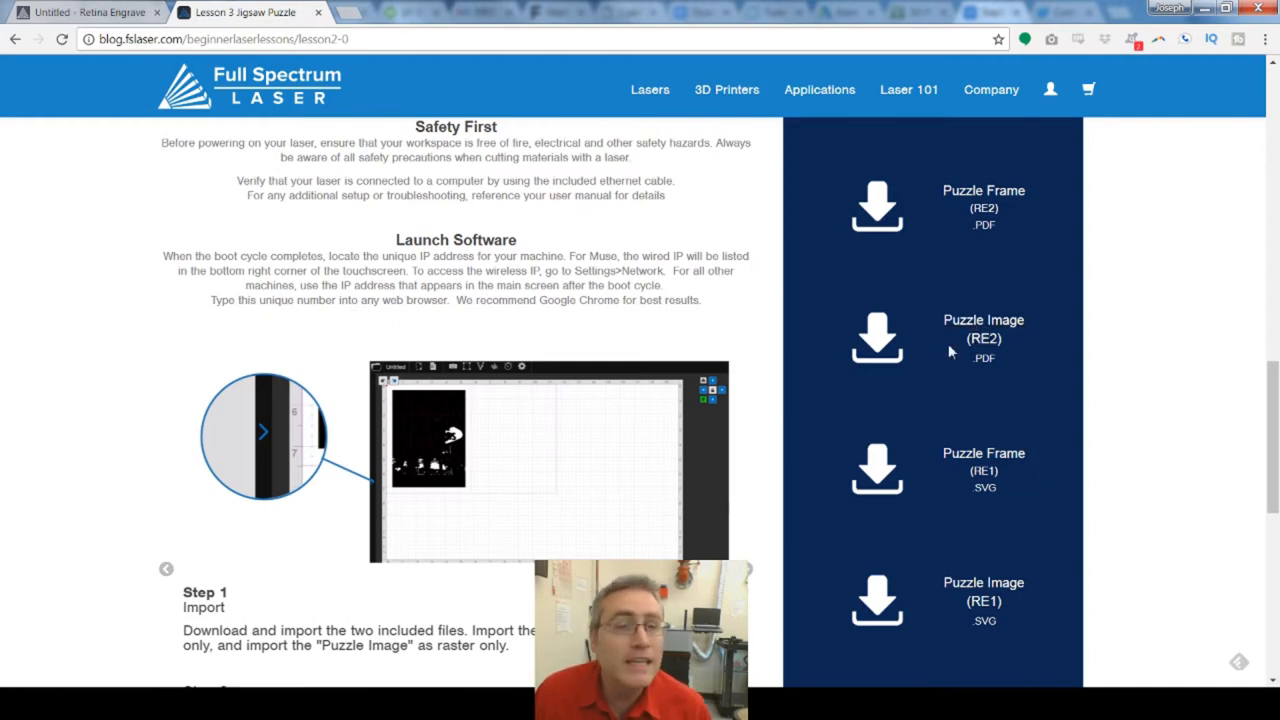
pyautogui.scroll(-3)
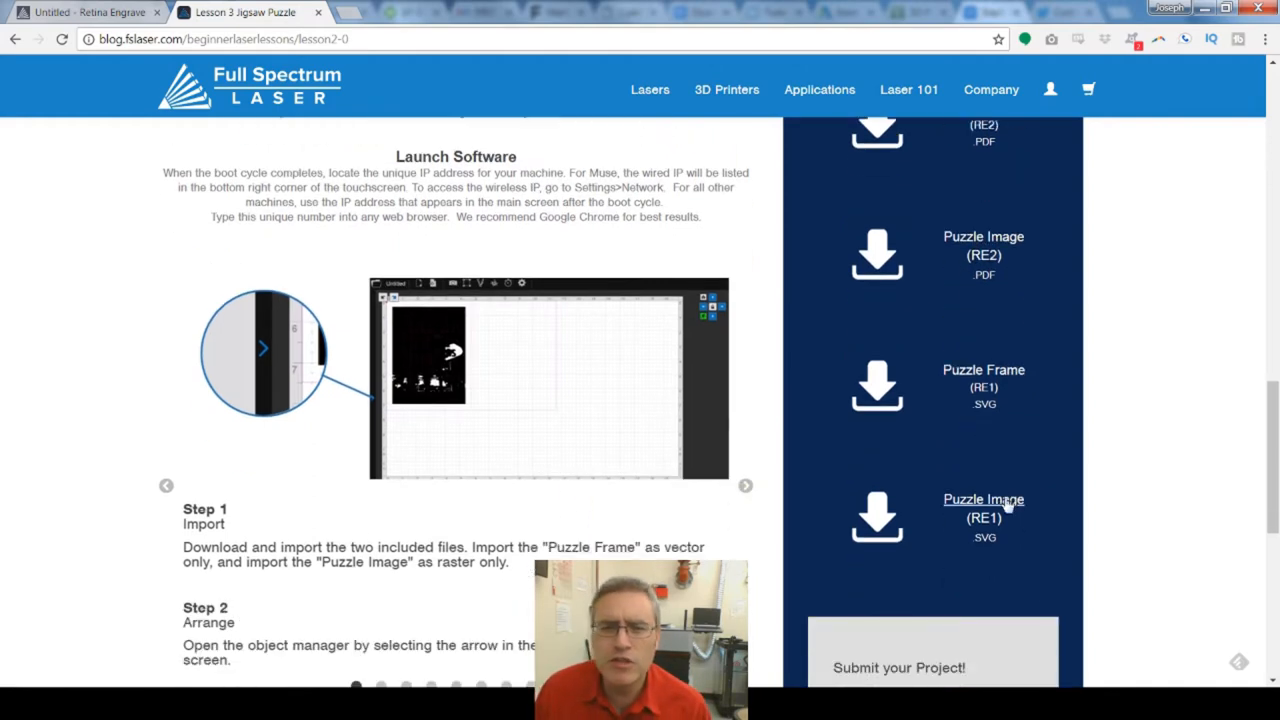
pyautogui.moveTo(1016, 521)
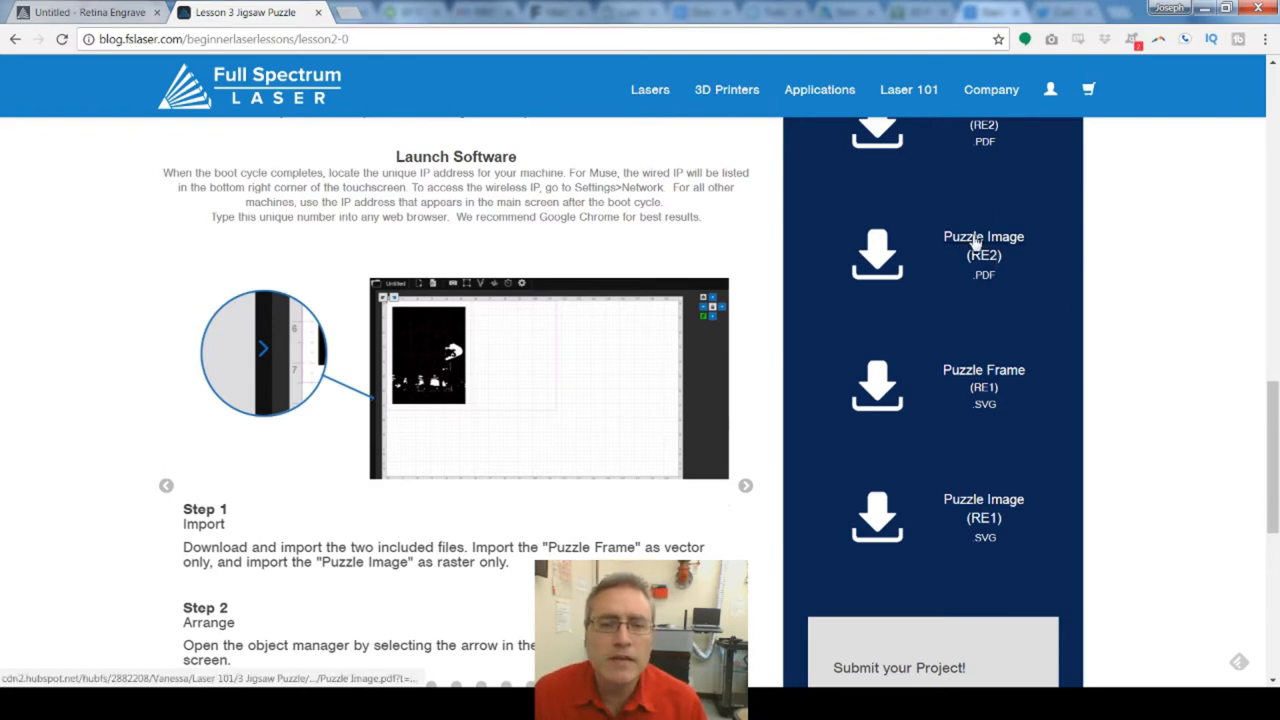
pyautogui.moveTo(635, 291)
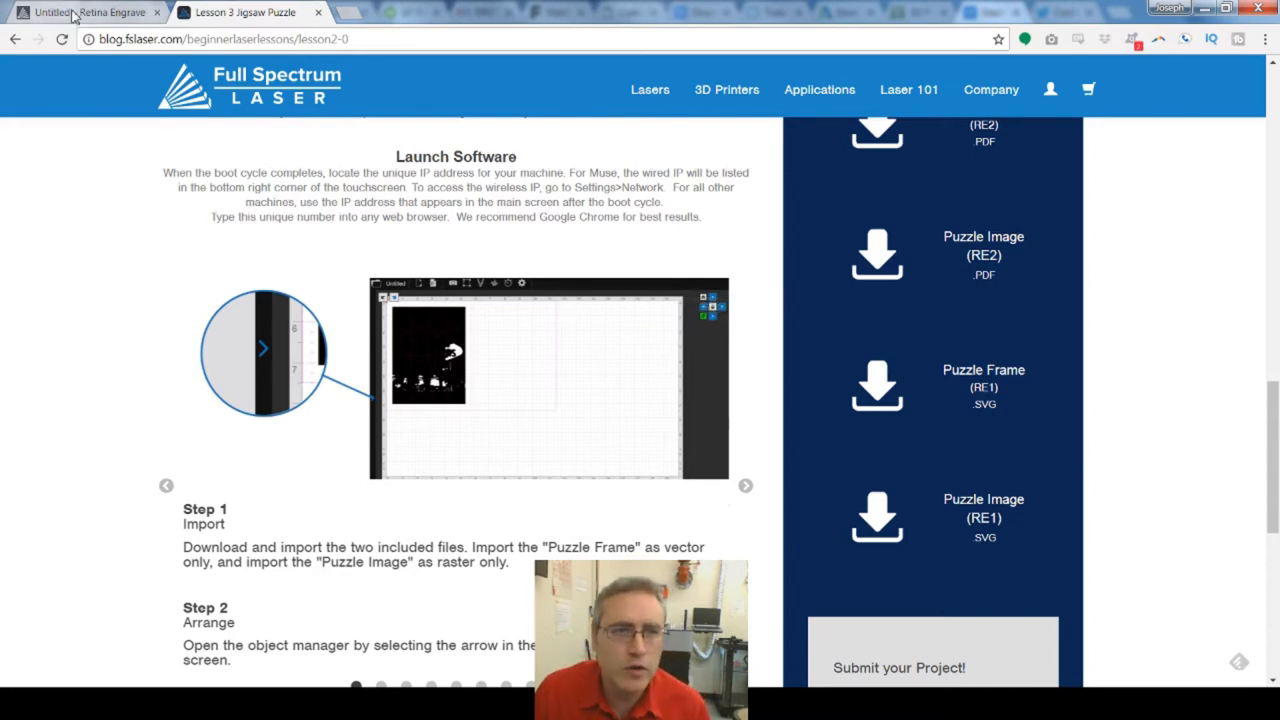
# - Start a new Retina Engrave project and import Puzzle Frame.pdf from the PicturePuzzle folder
pyautogui.click(85, 12)
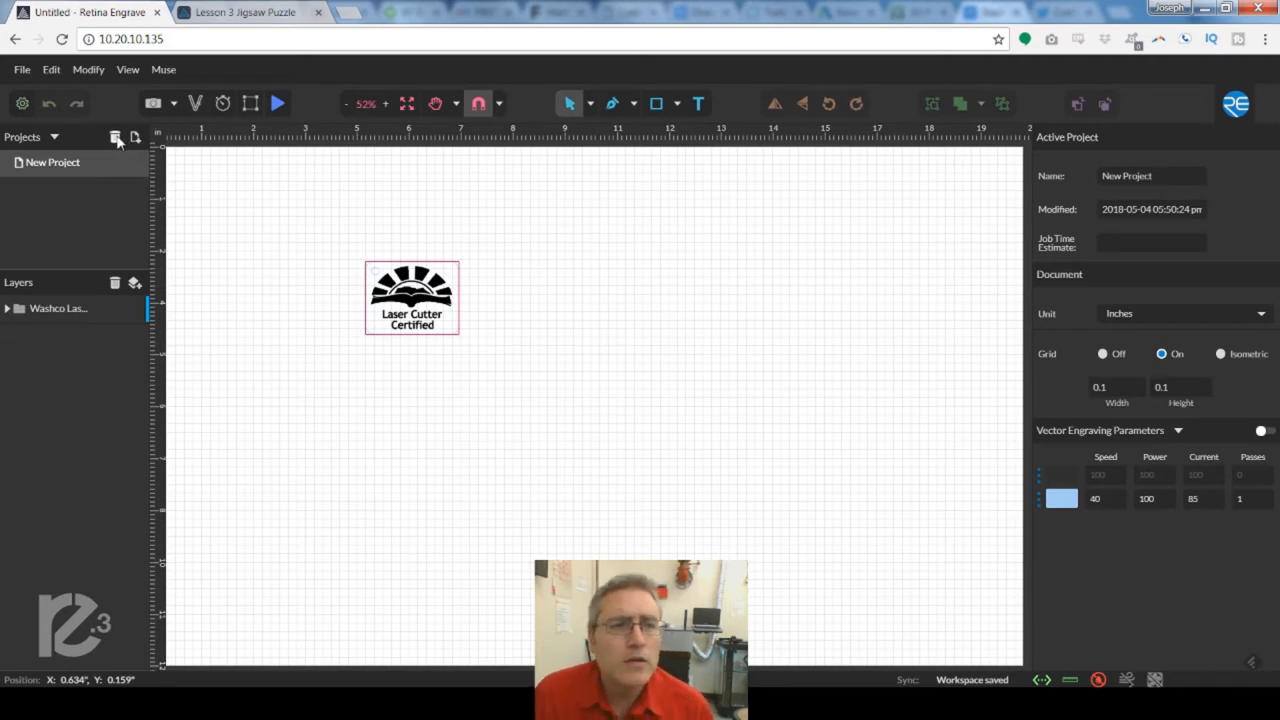
pyautogui.click(115, 137)
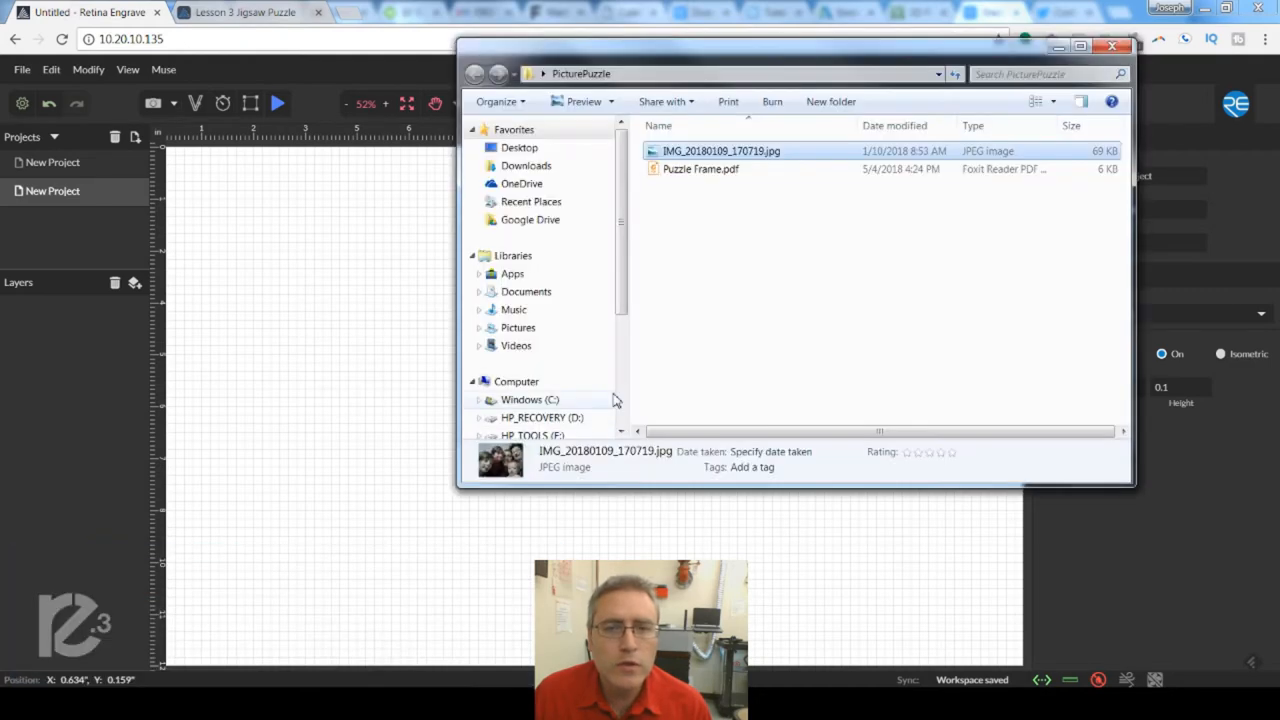
pyautogui.click(700, 169)
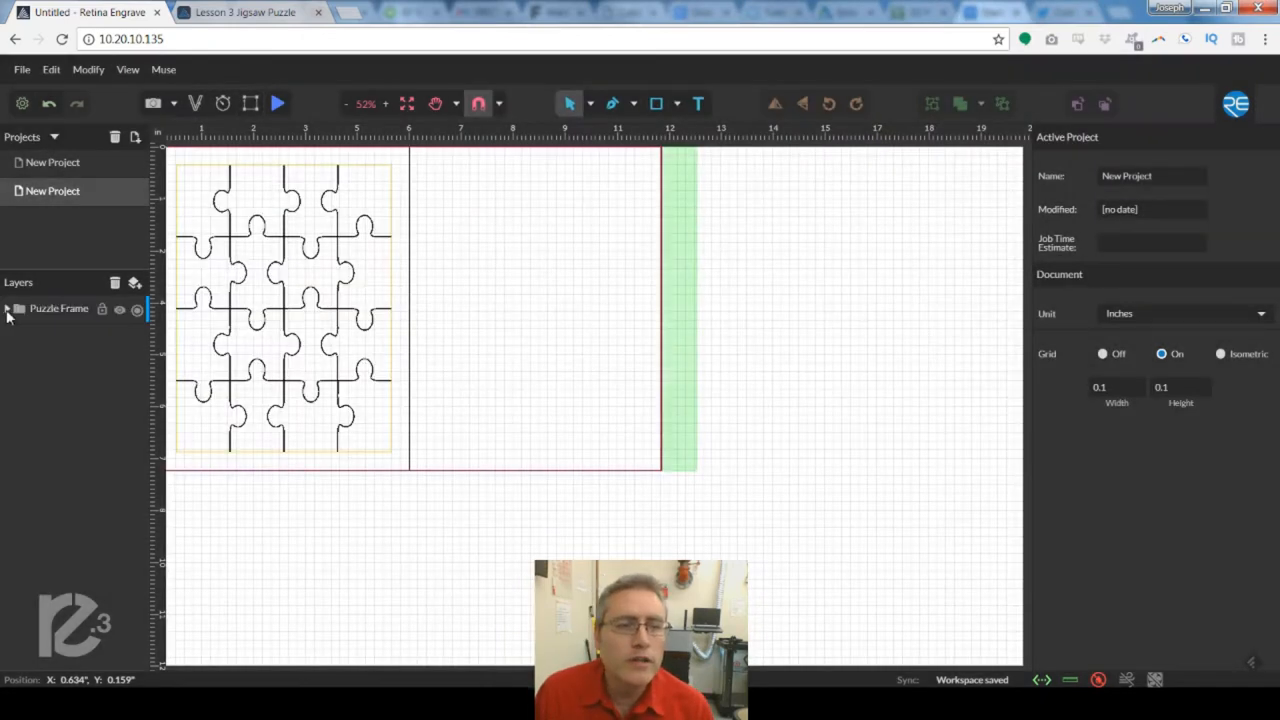
# - Delete the raster Puzzle Frame copy, keeping only the vector jigsaw cut lines
pyautogui.click(8, 308)
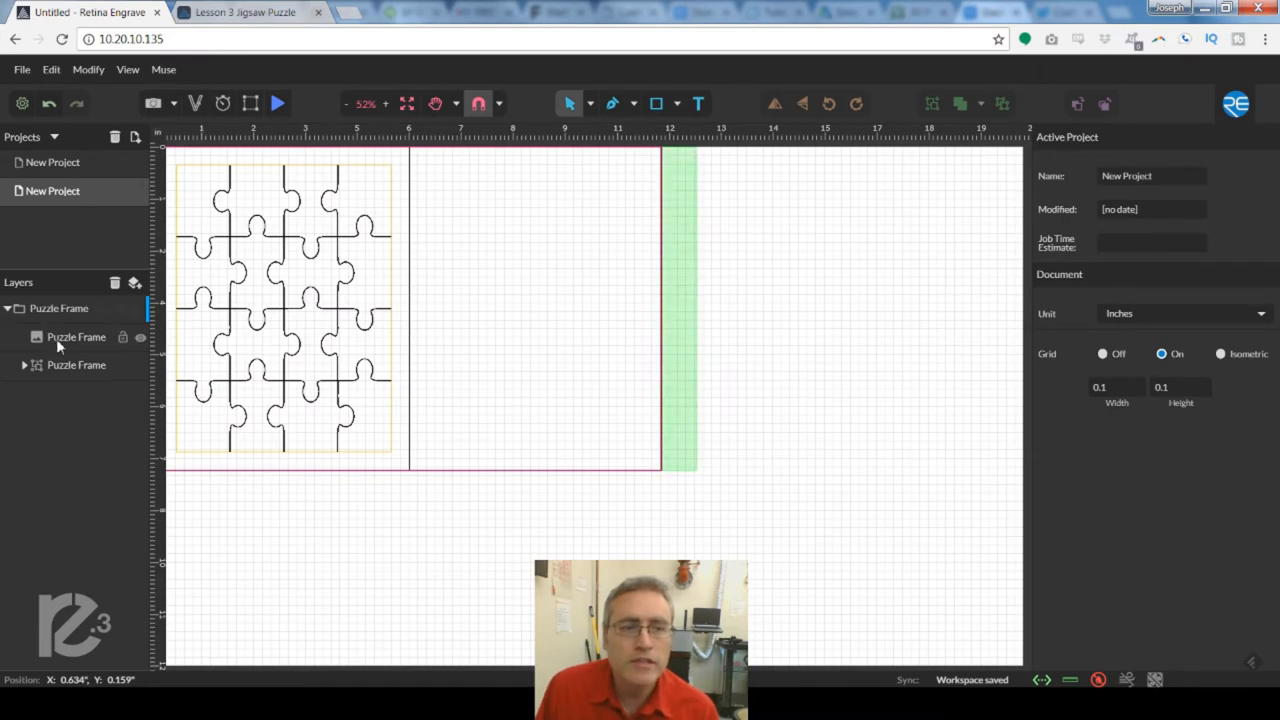
pyautogui.click(76, 364)
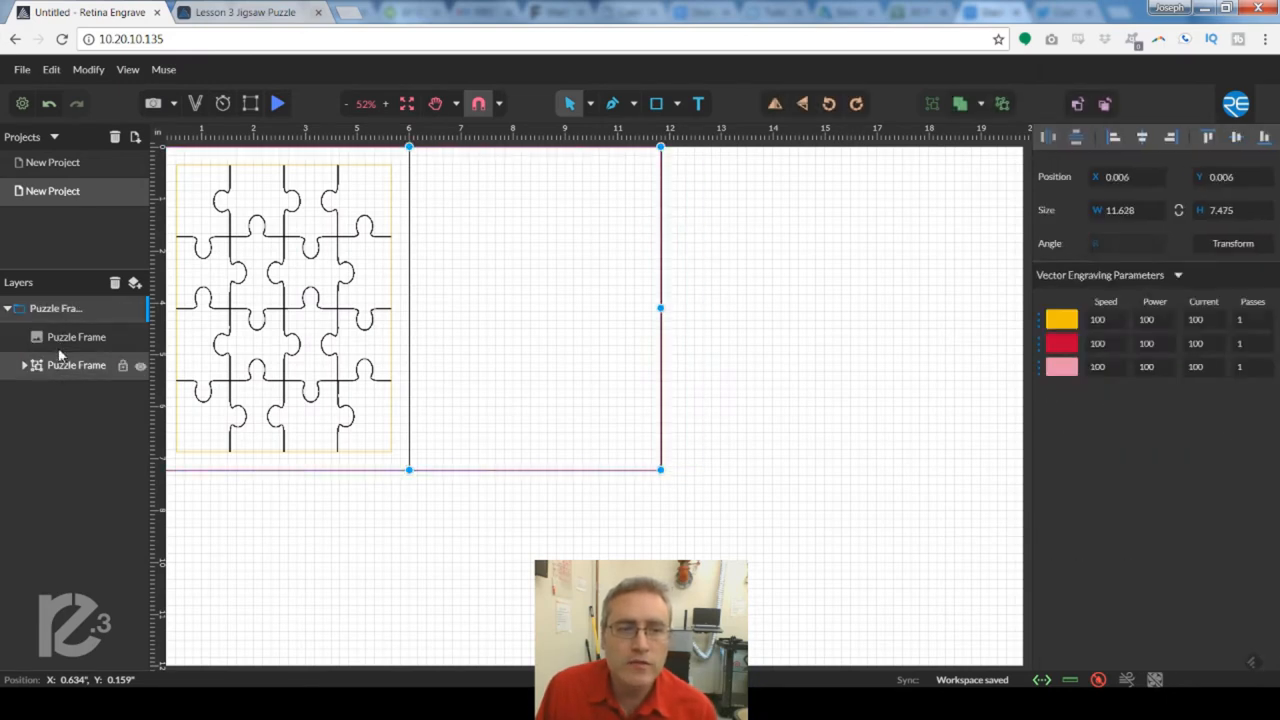
pyautogui.click(76, 337)
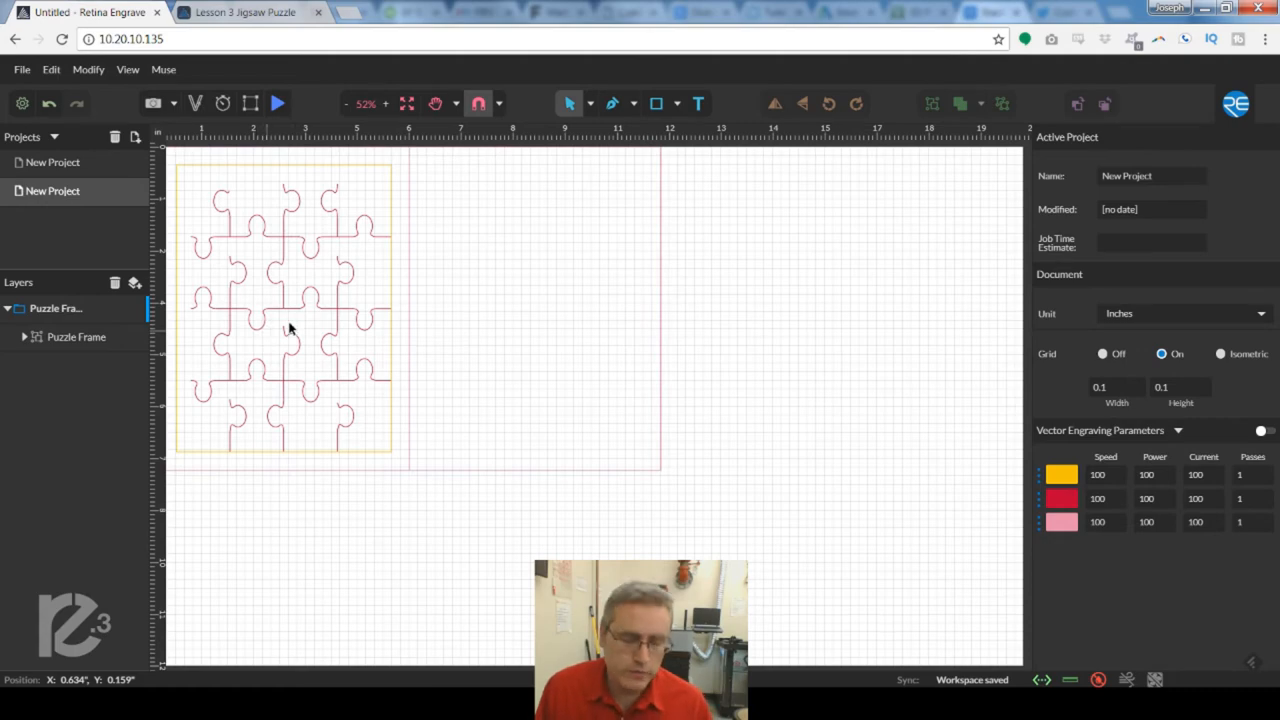
pyautogui.scroll(-3)
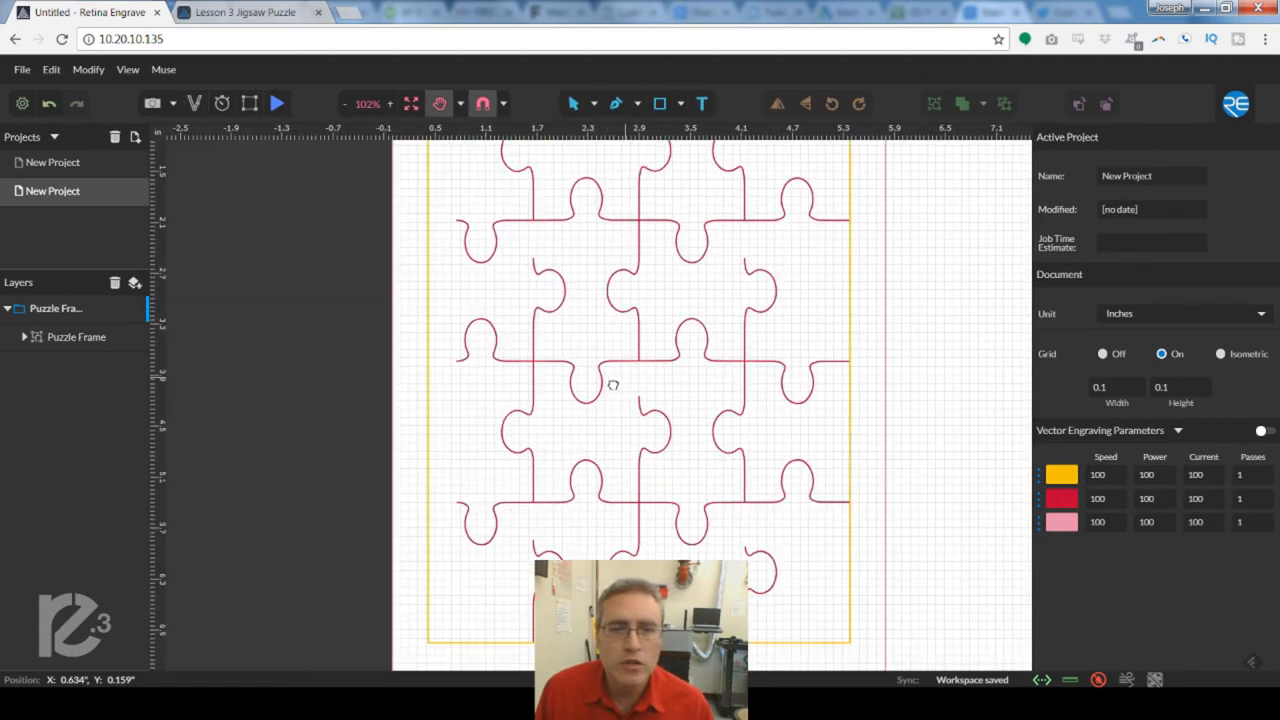
pyautogui.scroll(3)
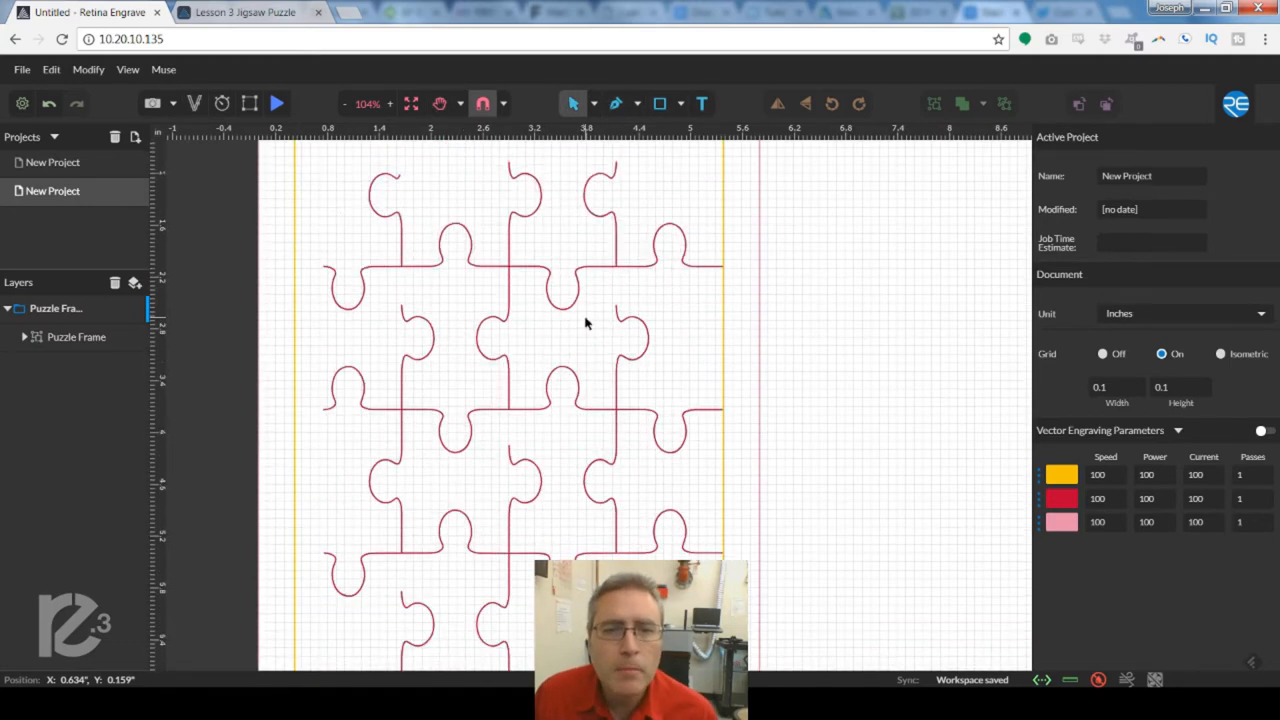
pyautogui.scroll(-3)
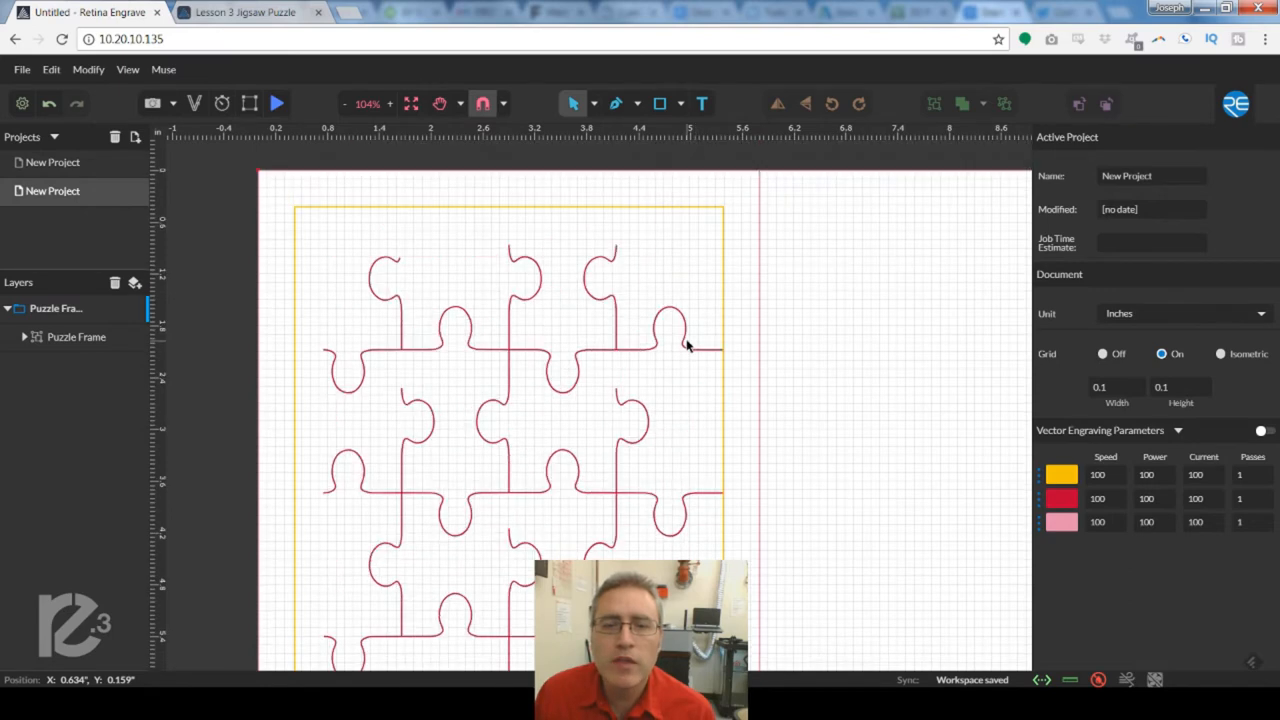
pyautogui.moveTo(673, 330)
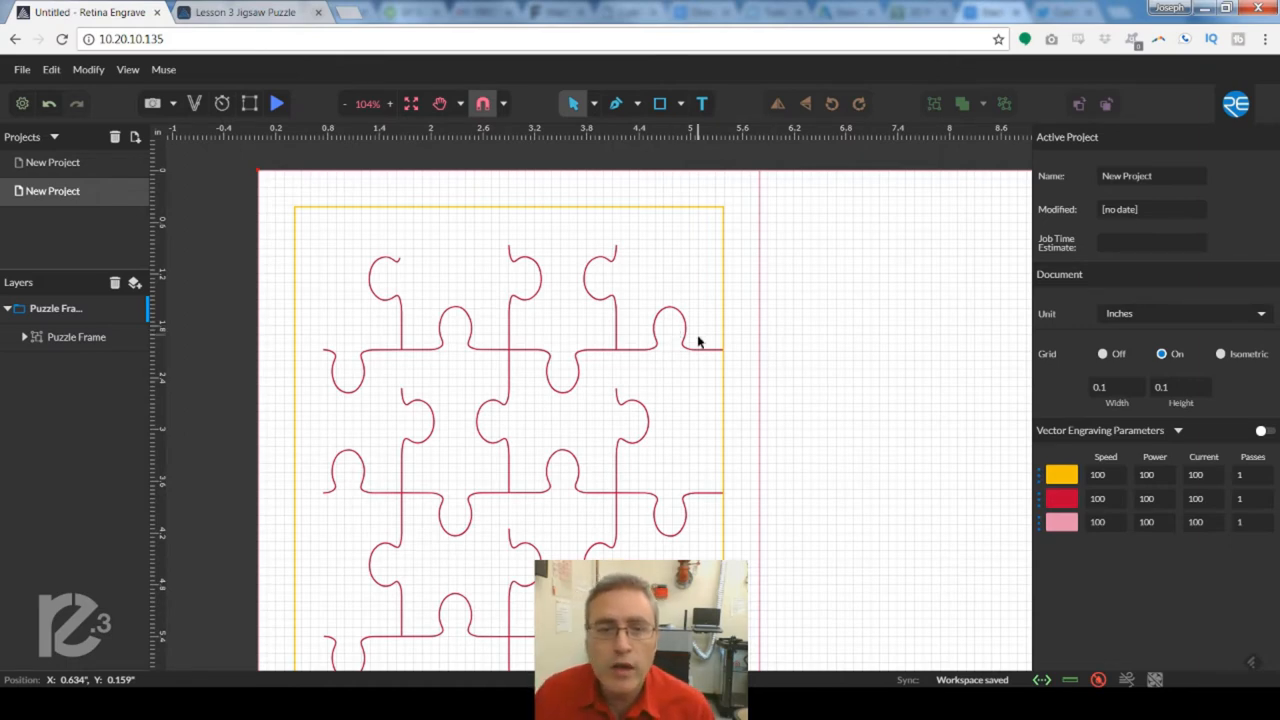
pyautogui.moveTo(695, 343)
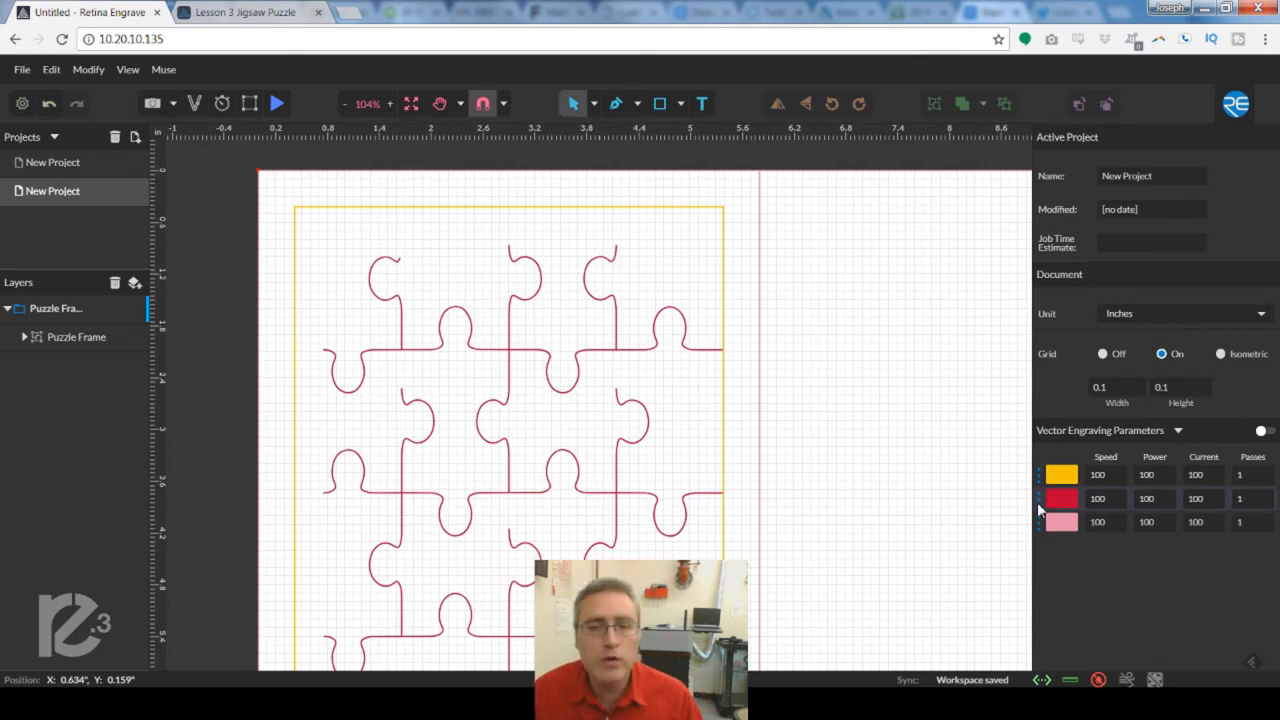
# - Move the red cut colour above yellow and pink in Vector Engraving Parameters
pyautogui.click(1060, 474)
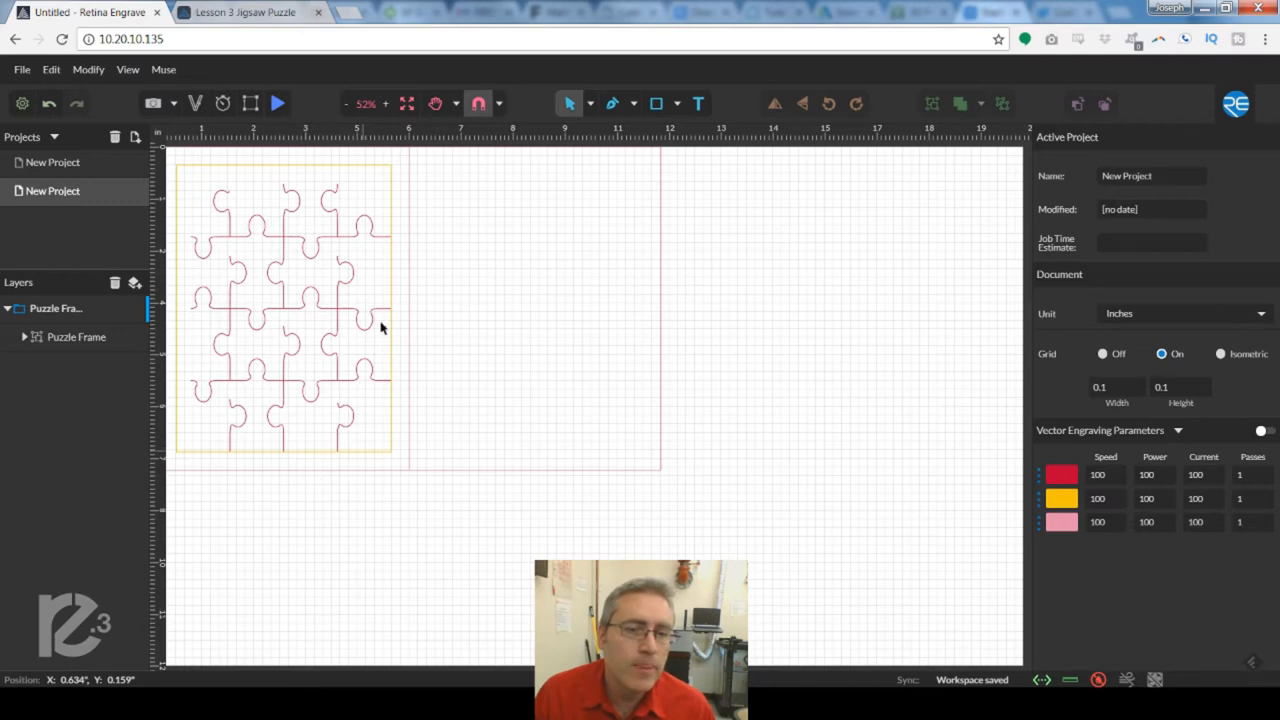
pyautogui.moveTo(740, 290)
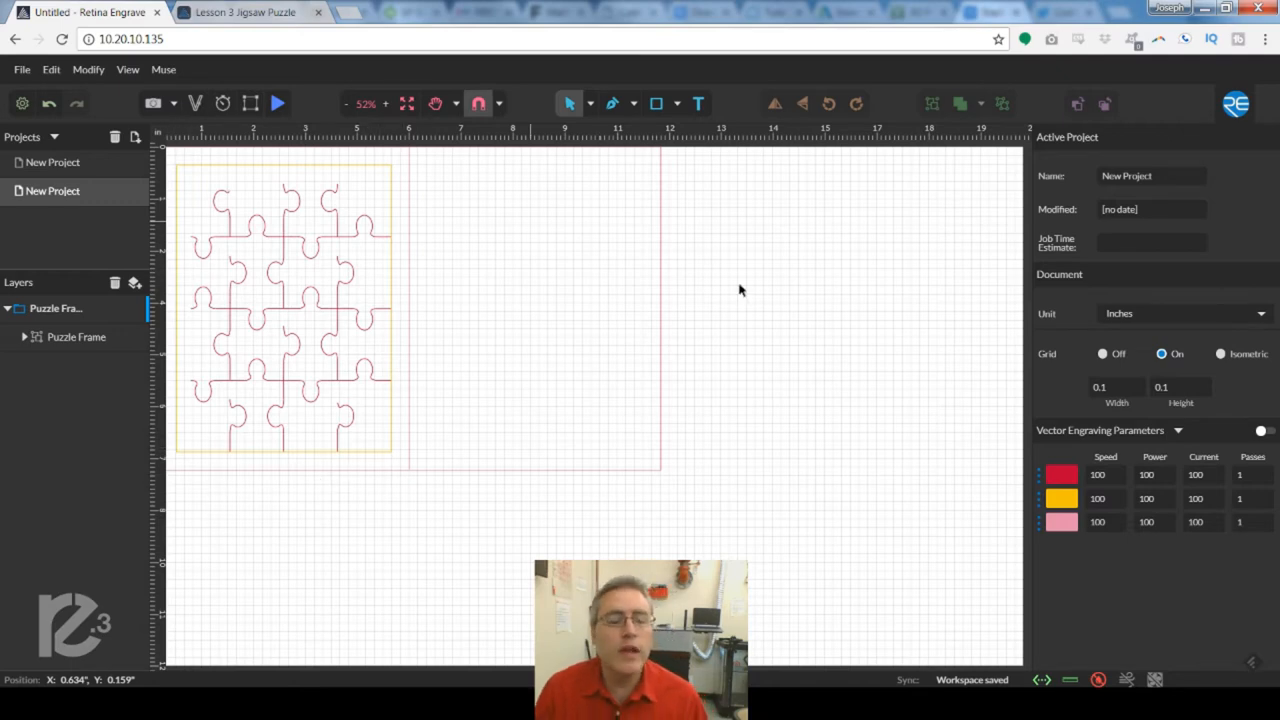
pyautogui.moveTo(737, 290)
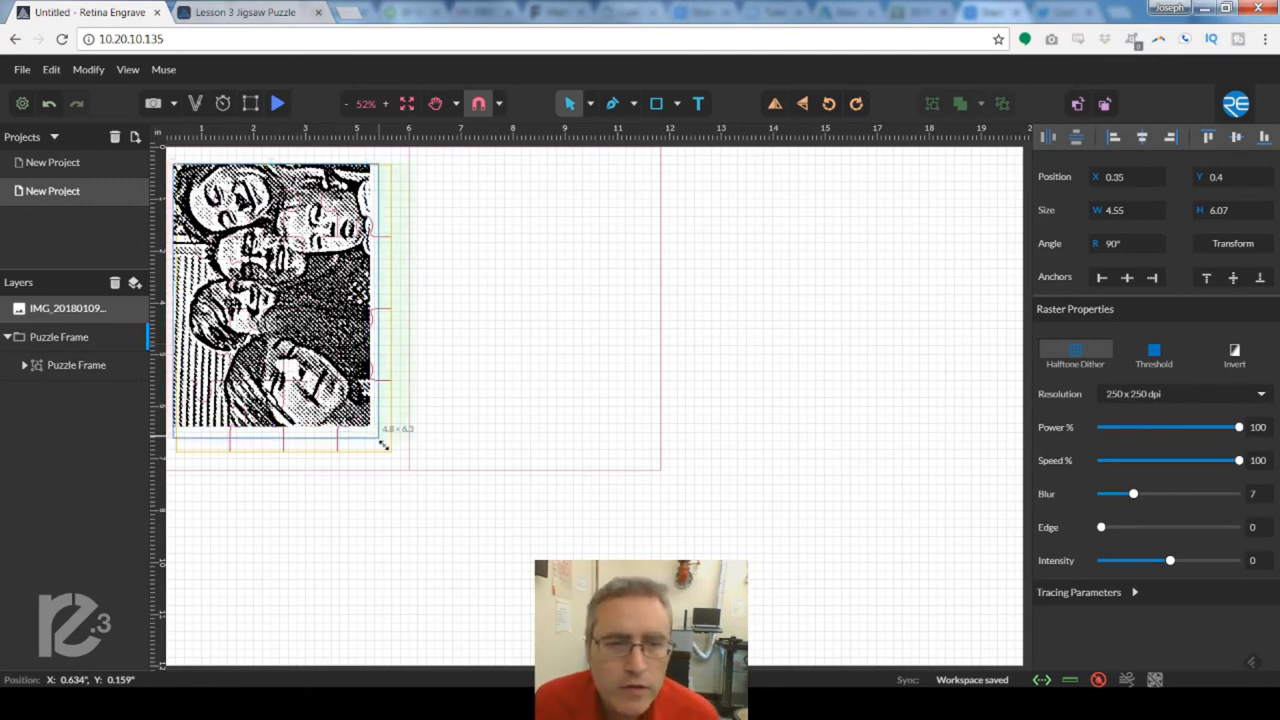
# - Drag the rotated family photo's corner handle to enlarge it over the puzzle frame
pyautogui.moveTo(385, 445); pyautogui.dragTo(392, 458)
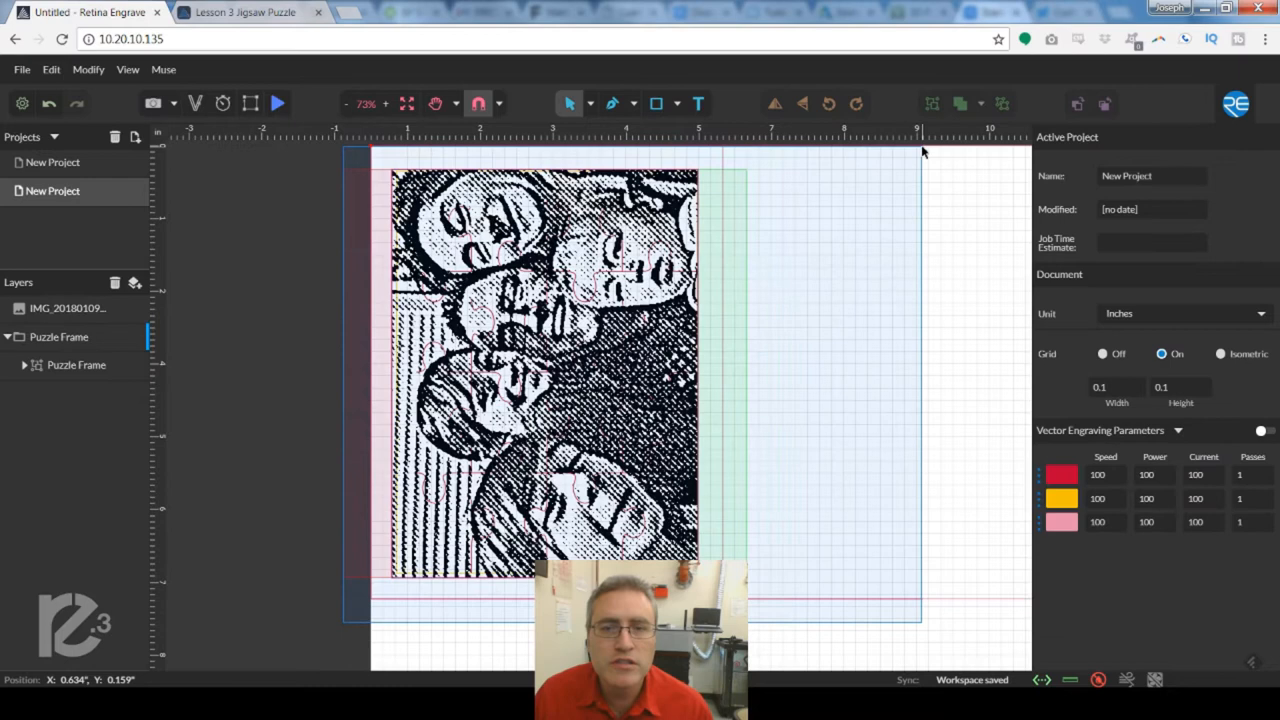
# - Select the 5.06 × 6.76 inch photo to show its Raster Properties
pyautogui.click(545, 370)
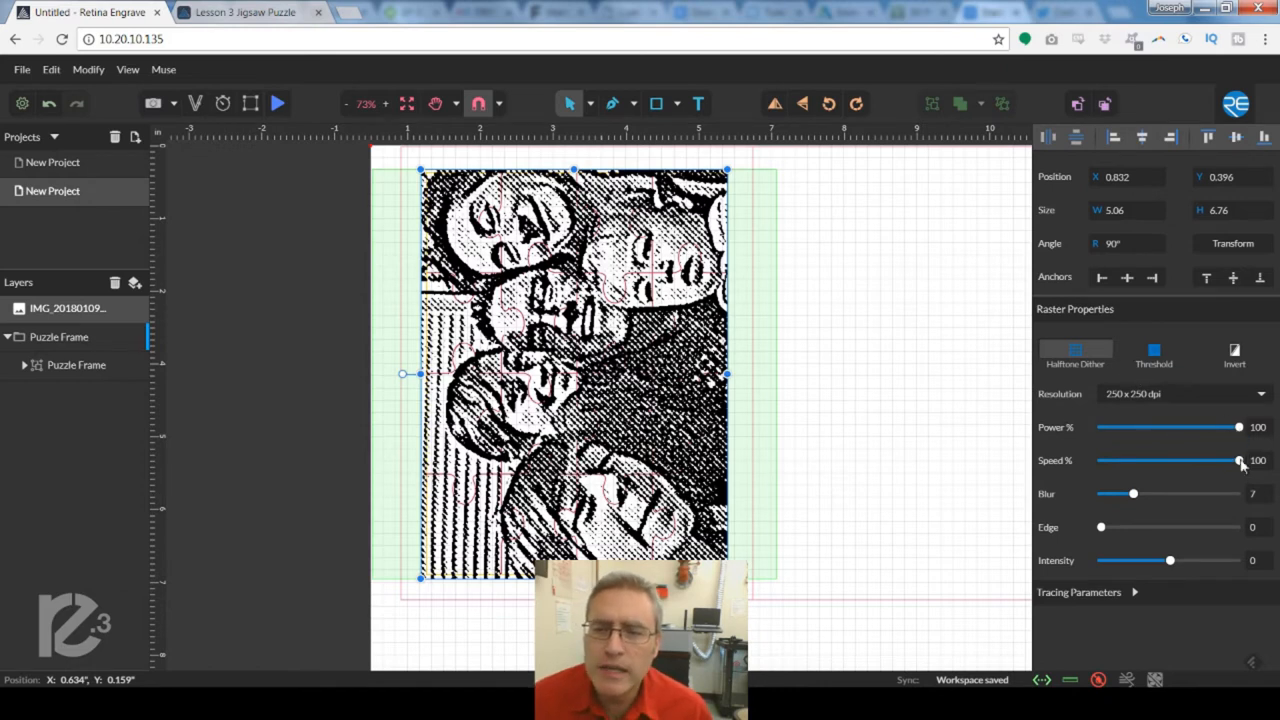
pyautogui.moveTo(1220, 418)
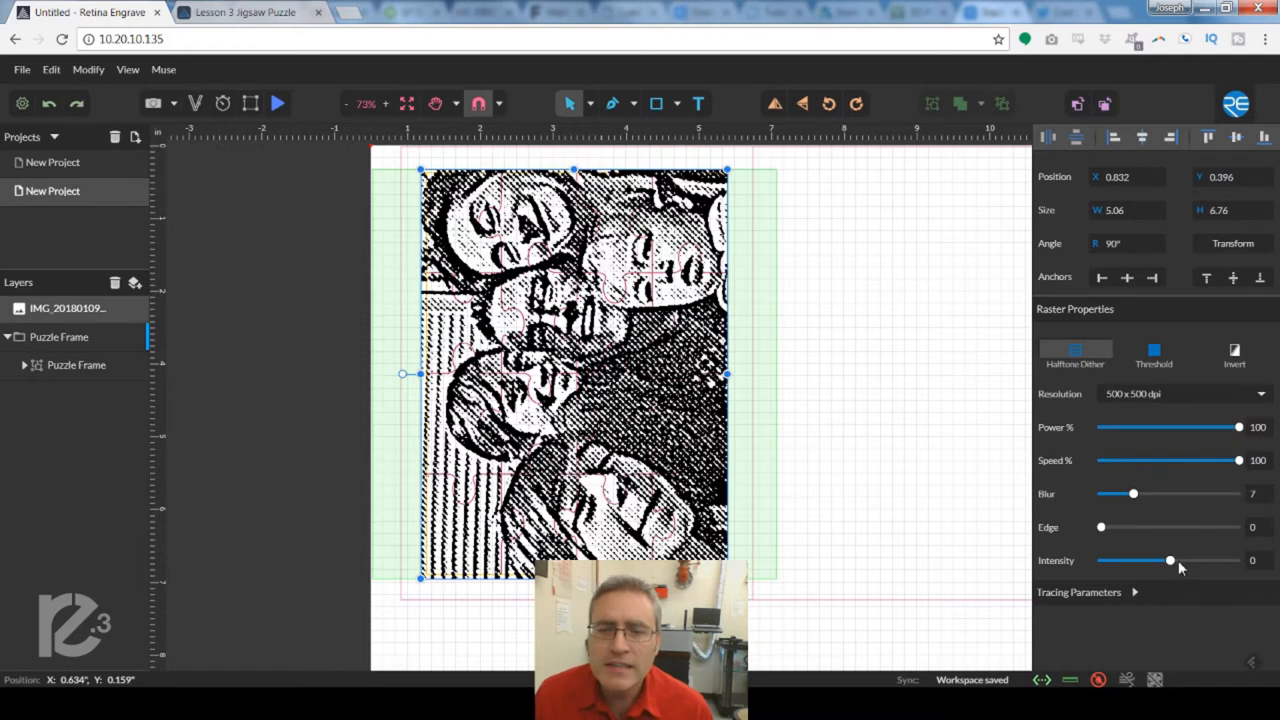
# - Set the photo raster to intensity 109 and 1000 × 1000 dpi resolution
pyautogui.moveTo(1170, 561); pyautogui.dragTo(1200, 561)
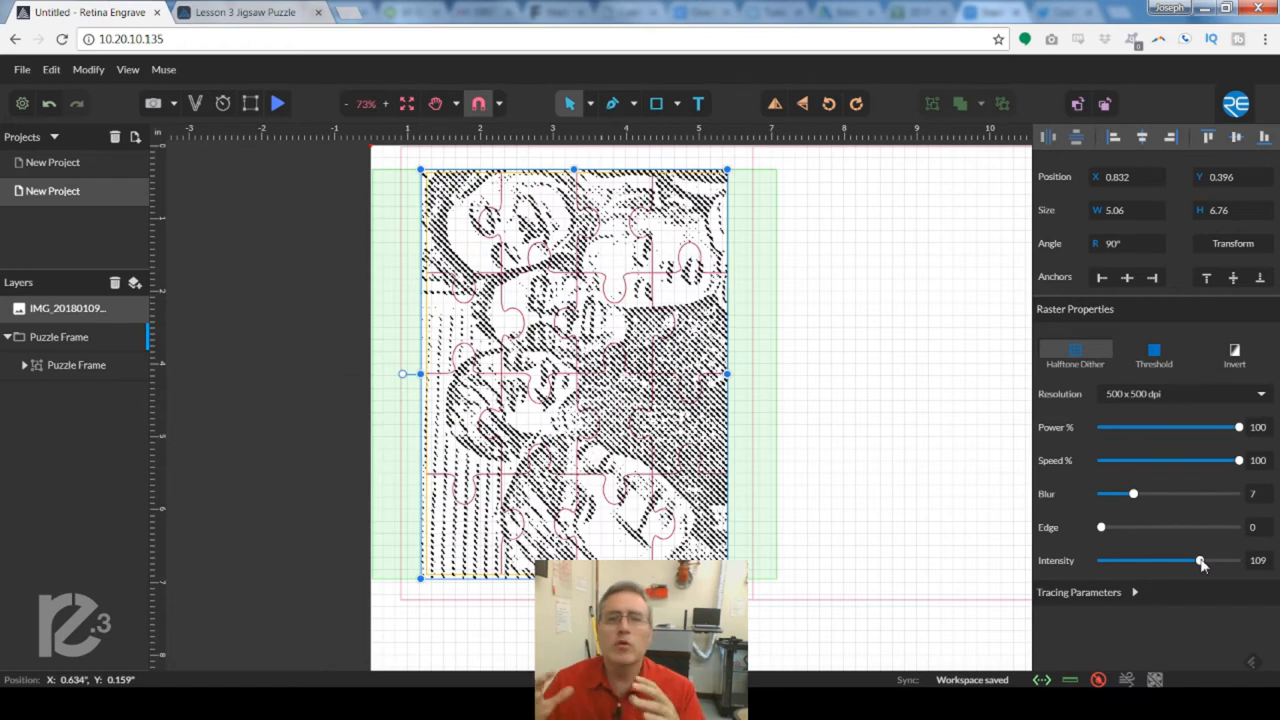
pyautogui.moveTo(1205, 461)
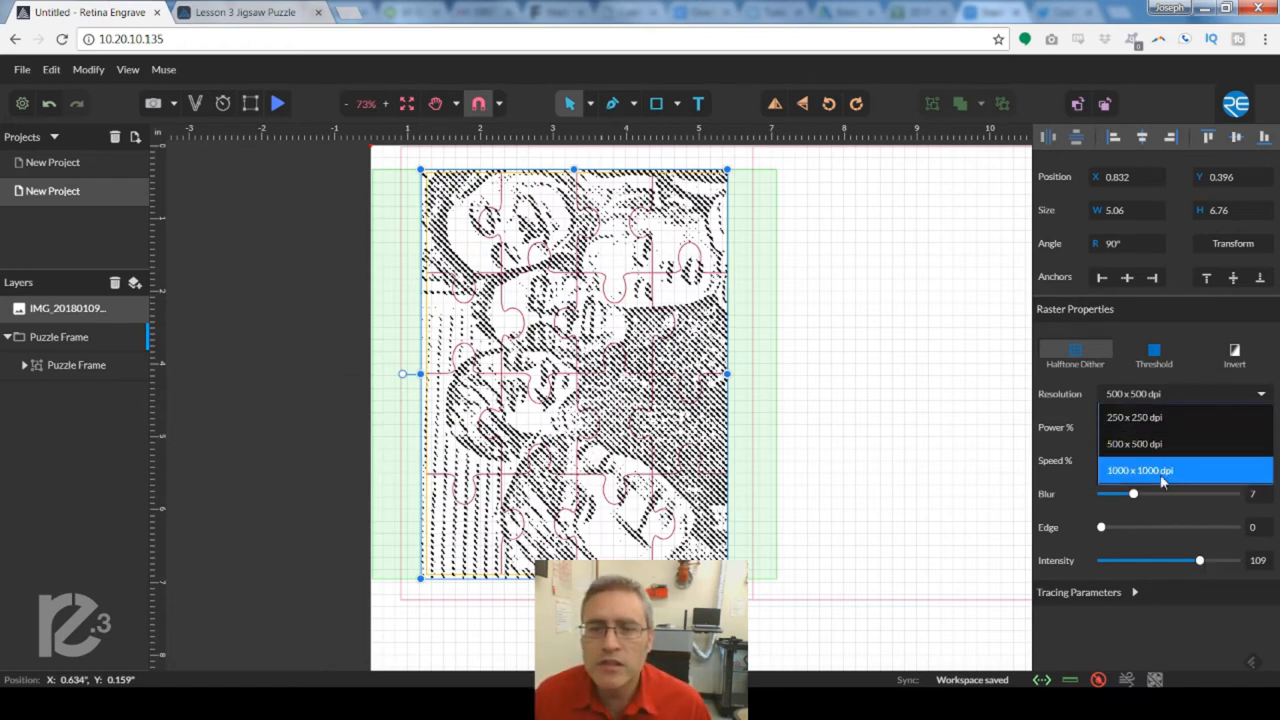
pyautogui.click(1140, 470)
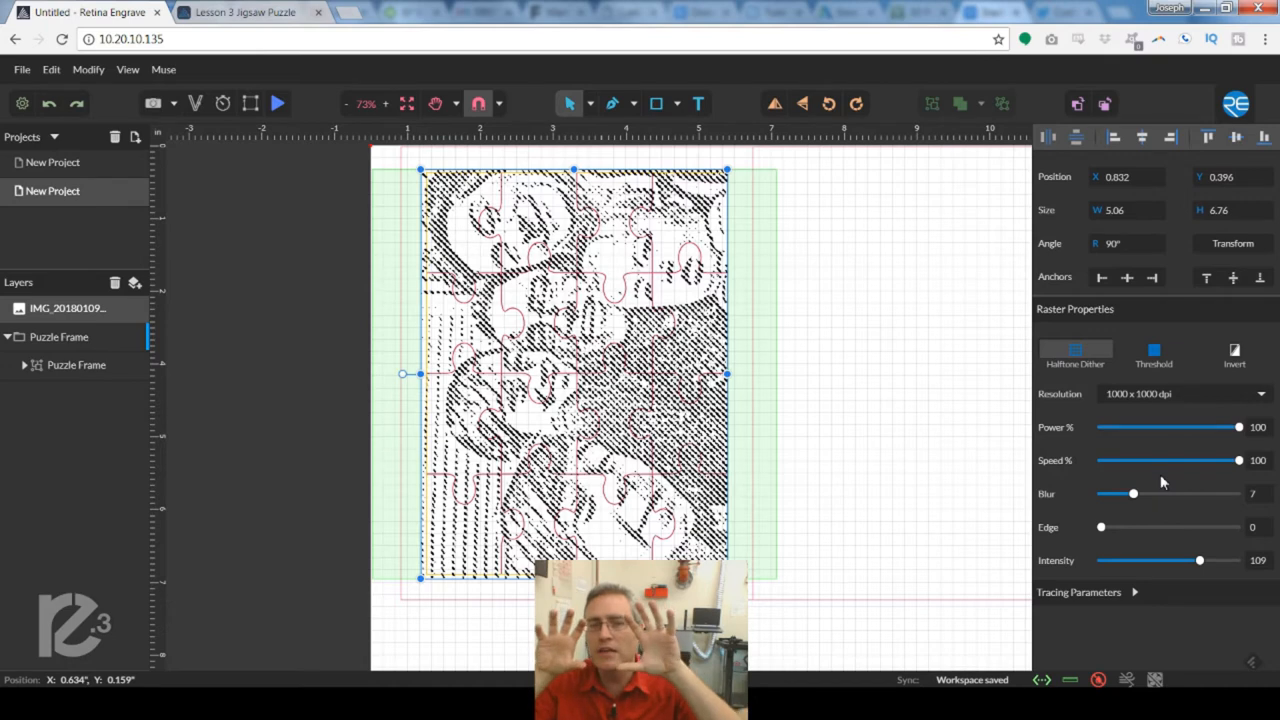
pyautogui.moveTo(1187, 578)
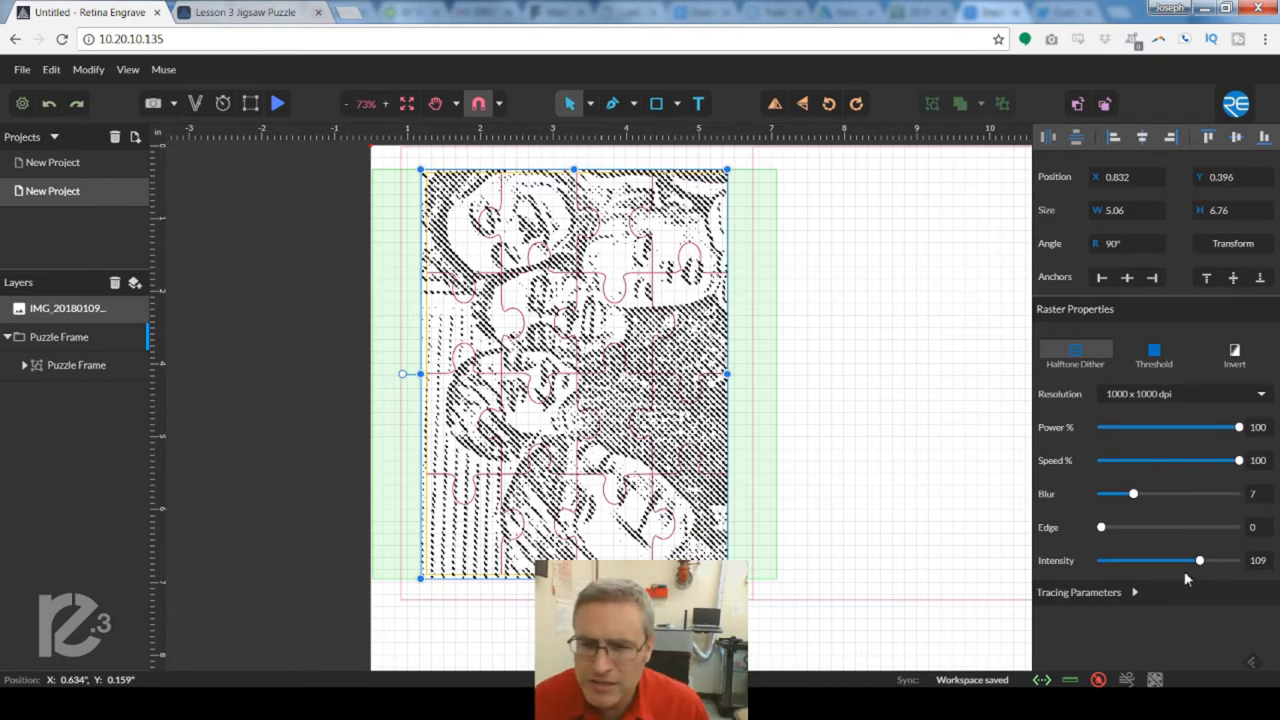
pyautogui.moveTo(1200, 560); pyautogui.dragTo(1177, 560)
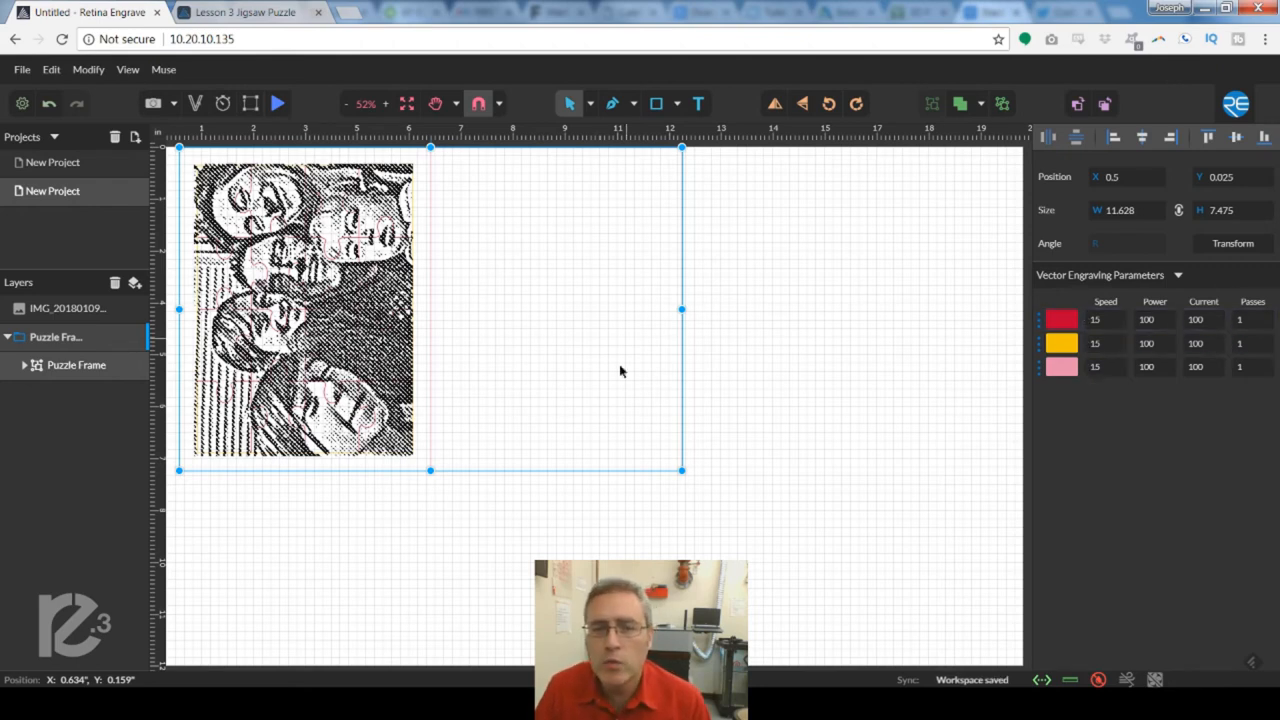
pyautogui.moveTo(727, 467)
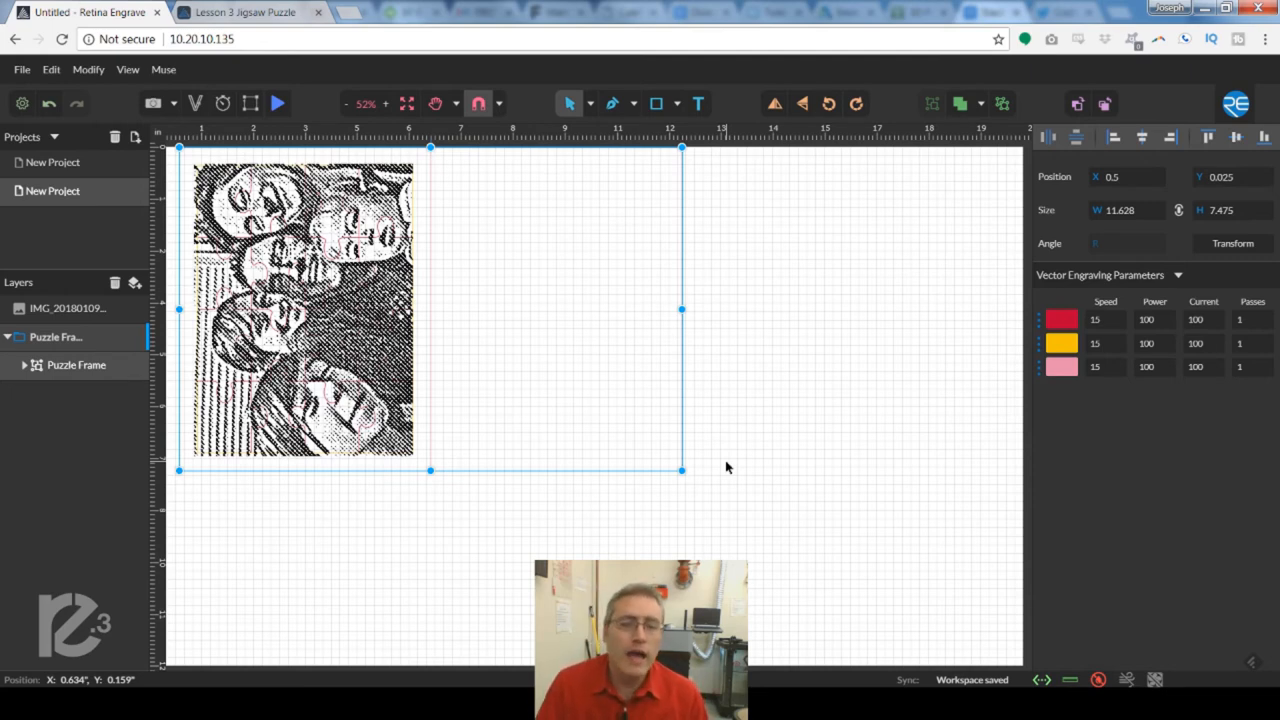
pyautogui.moveTo(746, 535)
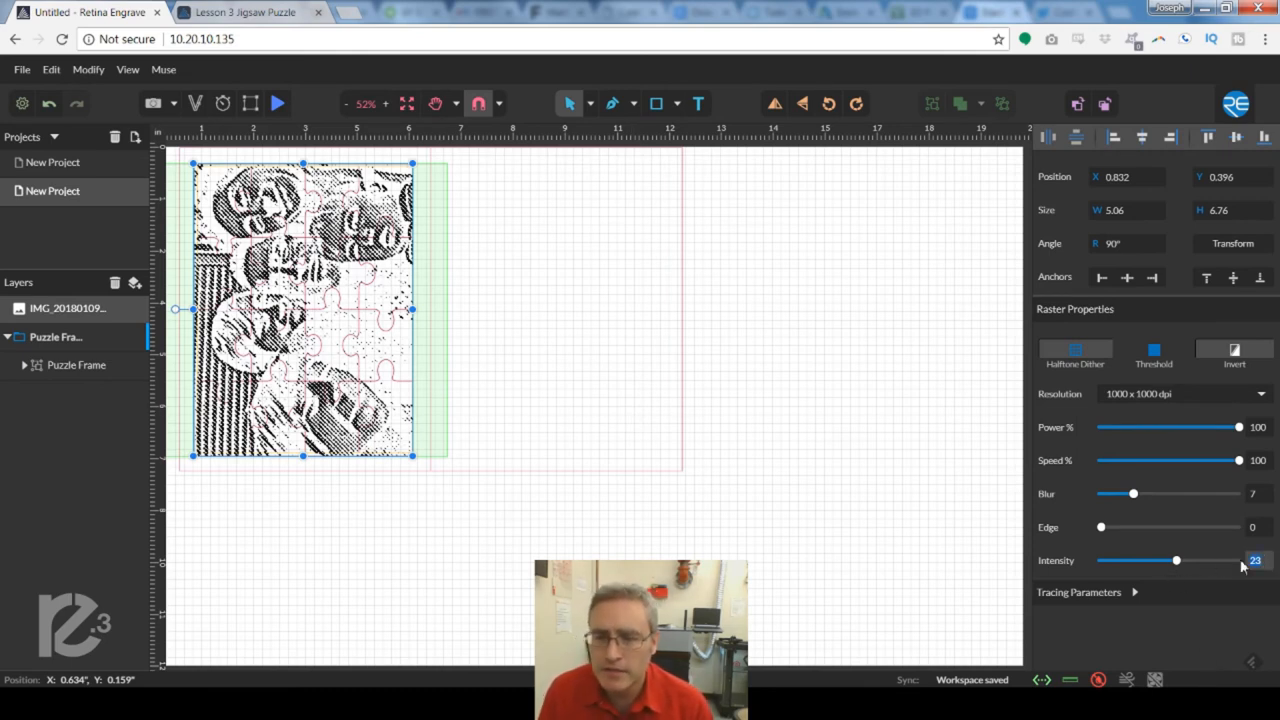
# - Drag the photo's Intensity slider down to about 23
pyautogui.moveTo(1176, 560); pyautogui.dragTo(1169, 560)
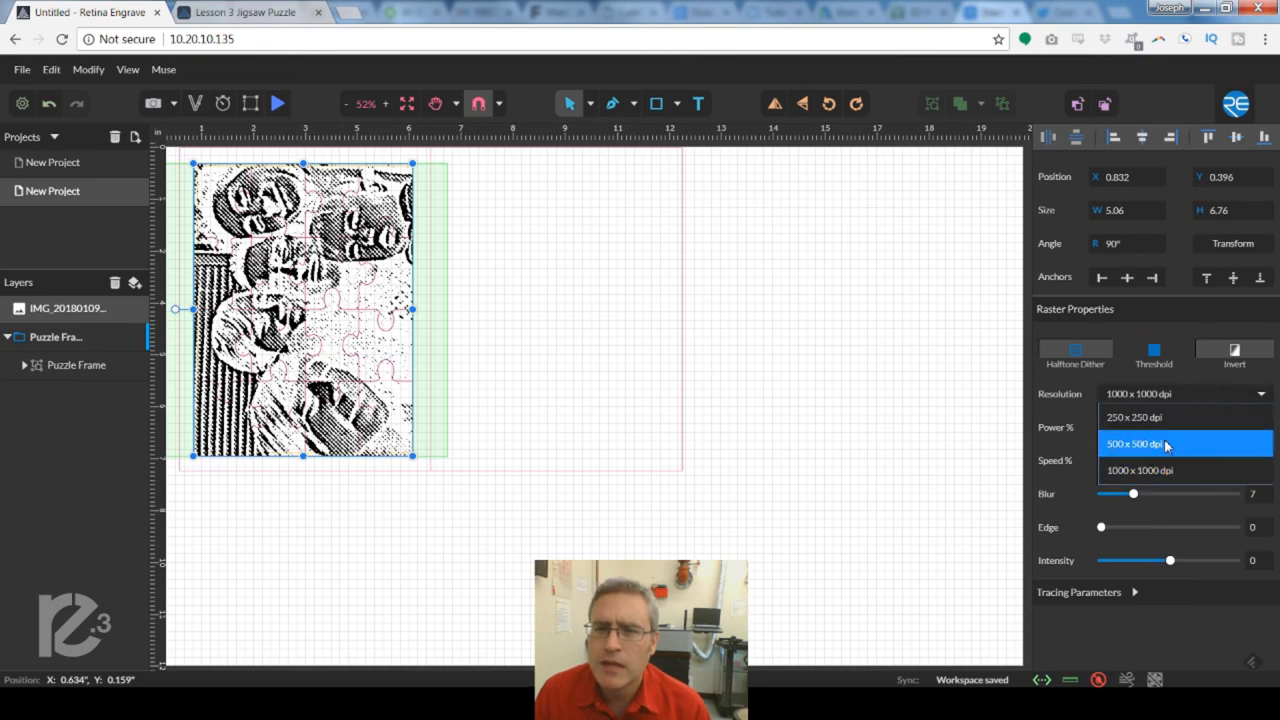
# - Choose 500 × 500 dpi from the photo's Resolution dropdown
pyautogui.click(1140, 443)
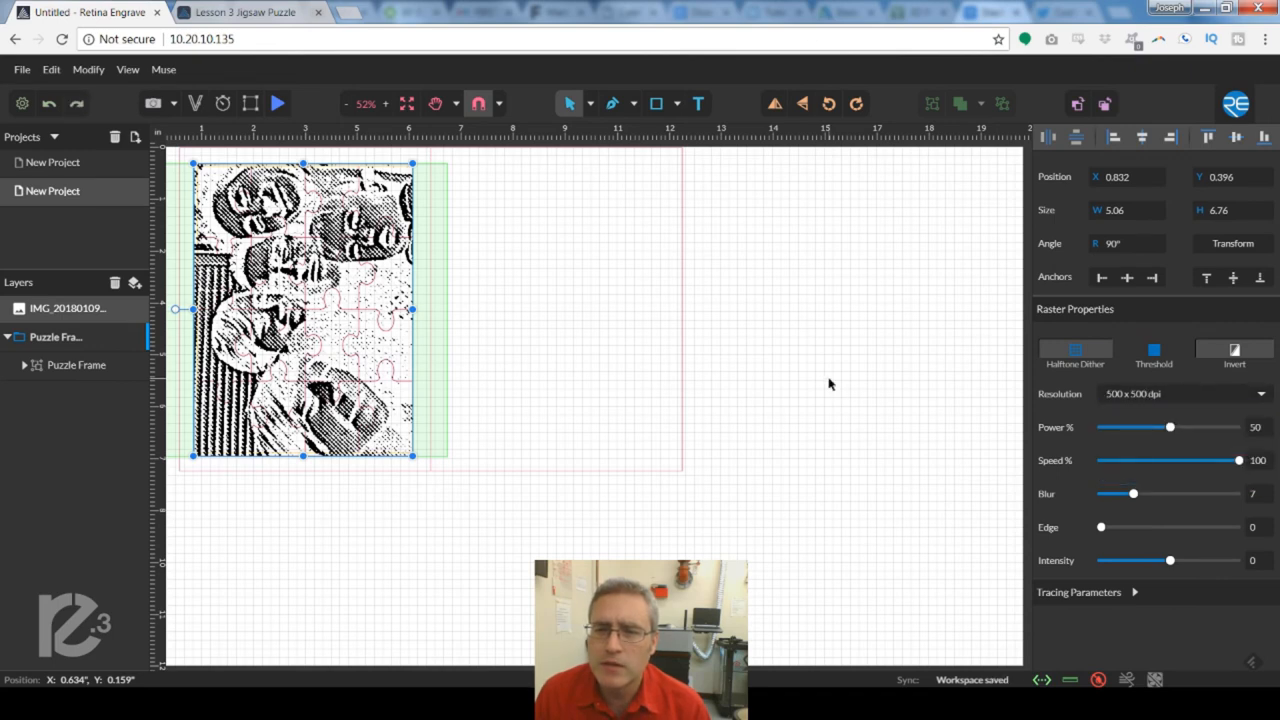